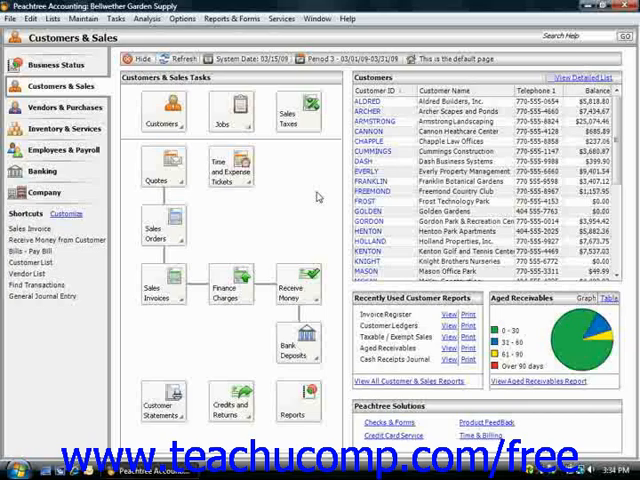
{"action": "mouse_move", "coordinate": [276, 234]}
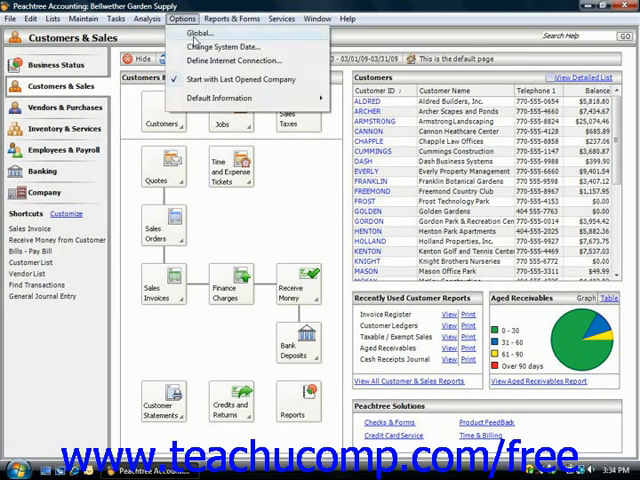
Step: Browse Maintain Global Options across the General and Spelling tabs, returning to Accounting
{"action": "left_click", "coordinate": [200, 32]}
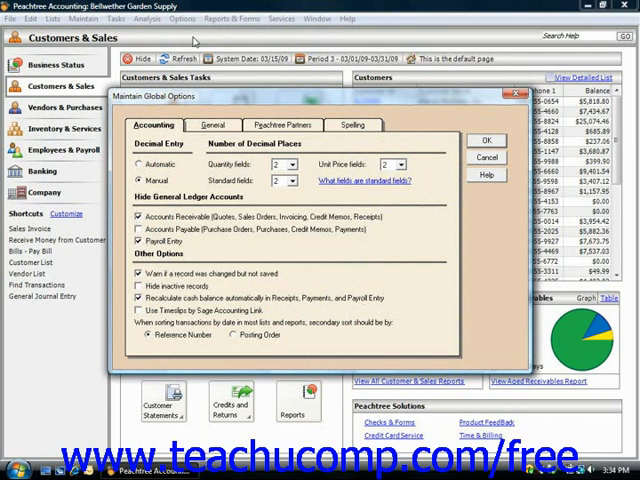
{"action": "mouse_move", "coordinate": [190, 118]}
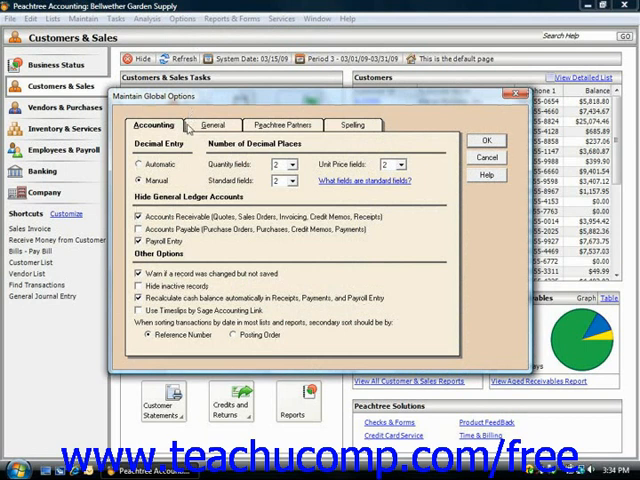
{"action": "left_click", "coordinate": [212, 124]}
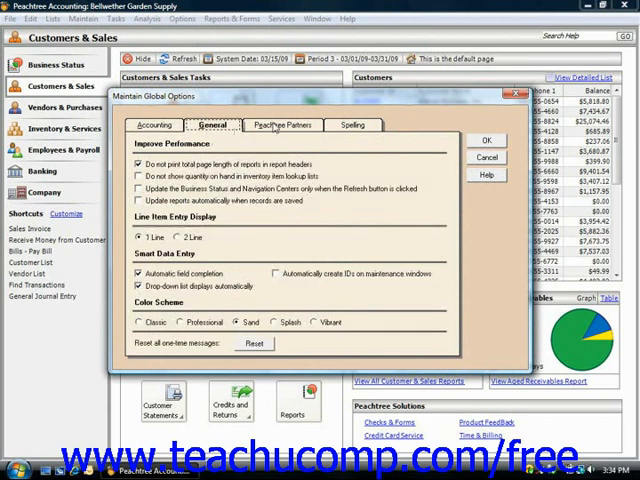
{"action": "left_click", "coordinate": [352, 126]}
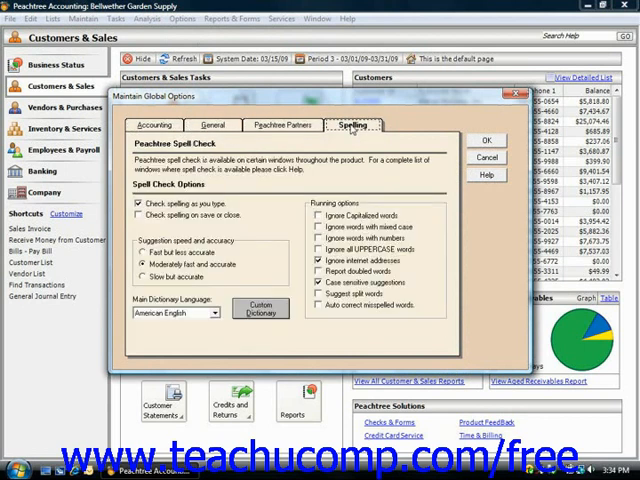
{"action": "left_click", "coordinate": [152, 126]}
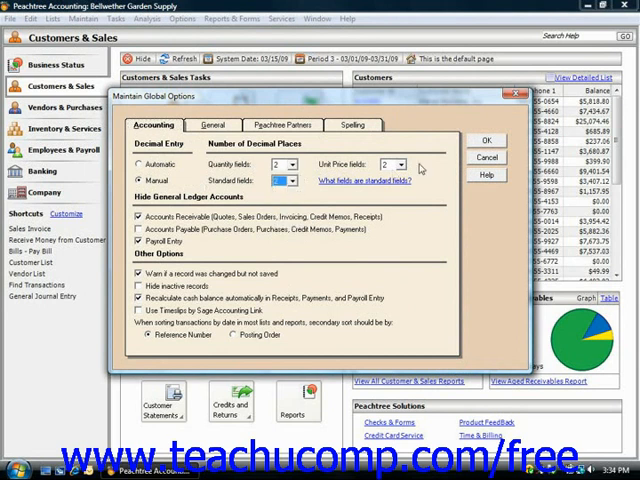
{"action": "left_click", "coordinate": [400, 164]}
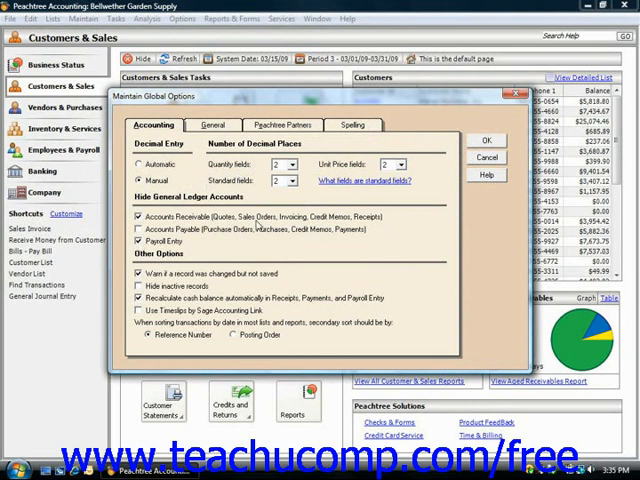
{"action": "left_click", "coordinate": [140, 216]}
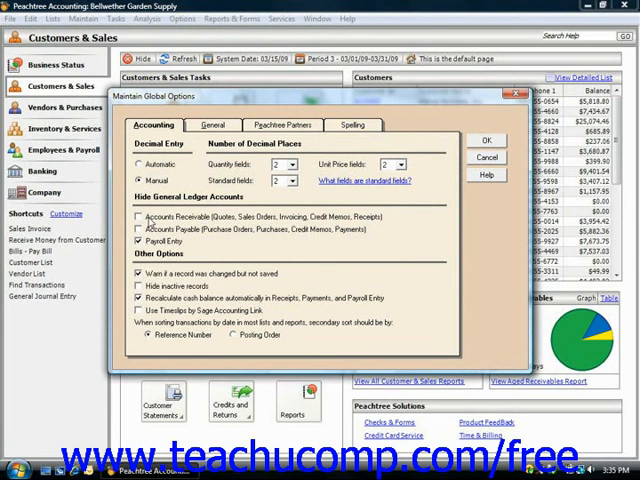
{"action": "left_click", "coordinate": [140, 216]}
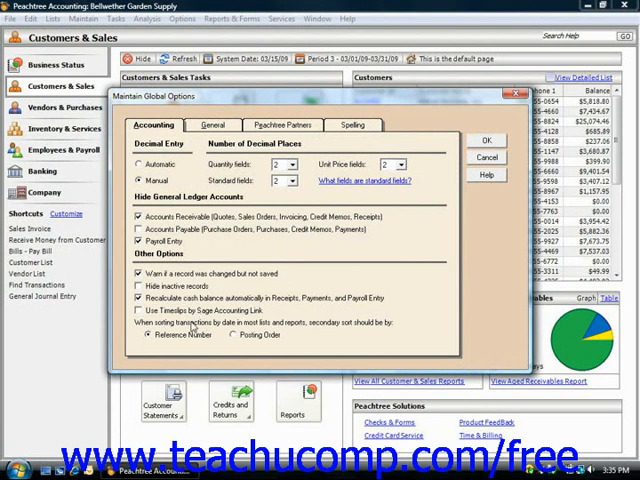
{"action": "left_click", "coordinate": [234, 336]}
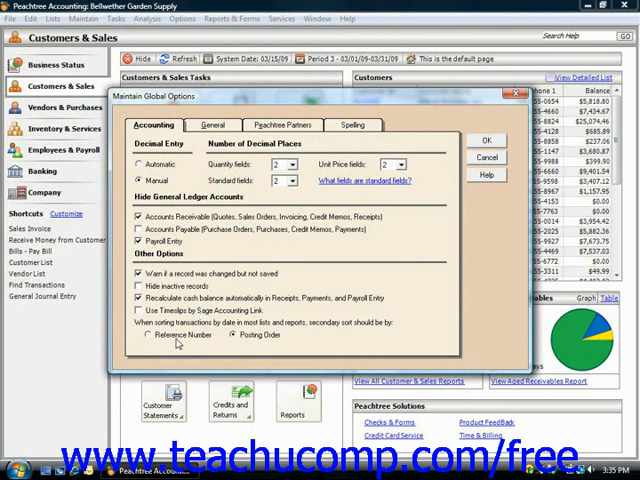
{"action": "left_click", "coordinate": [148, 336]}
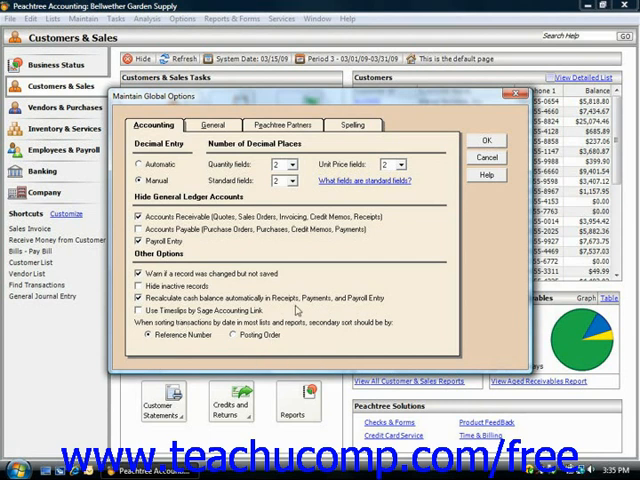
Step: Review General preferences, toggling 'Automatically create IDs on maintenance windows' on then off, and move to Peachtree Partners
{"action": "left_click", "coordinate": [212, 126]}
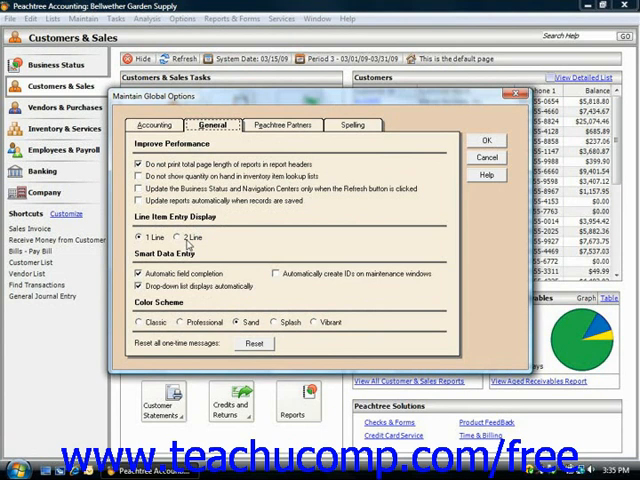
{"action": "mouse_move", "coordinate": [162, 264]}
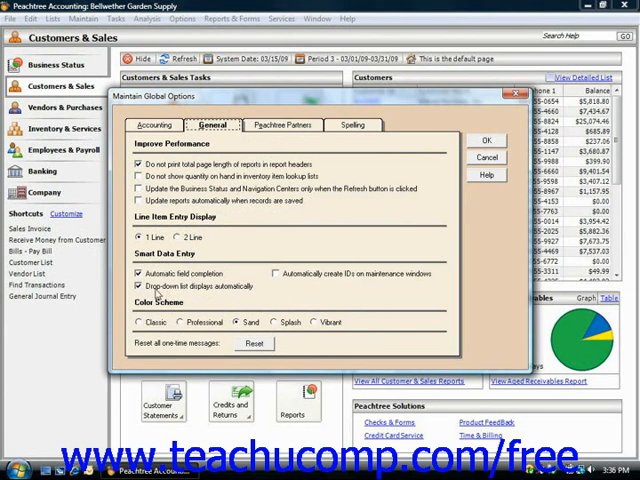
{"action": "mouse_move", "coordinate": [304, 278]}
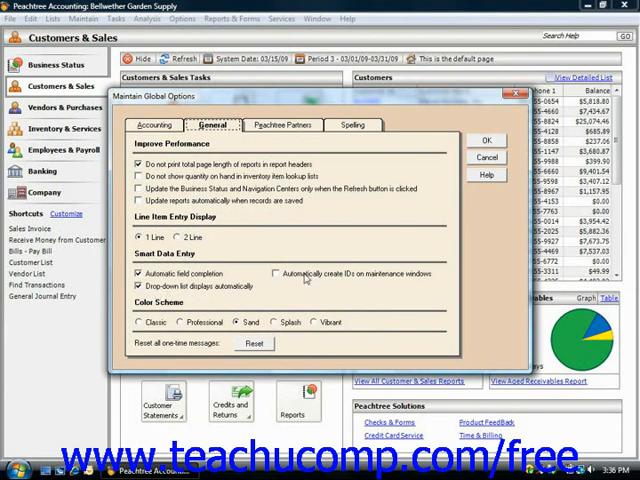
{"action": "left_click", "coordinate": [276, 272]}
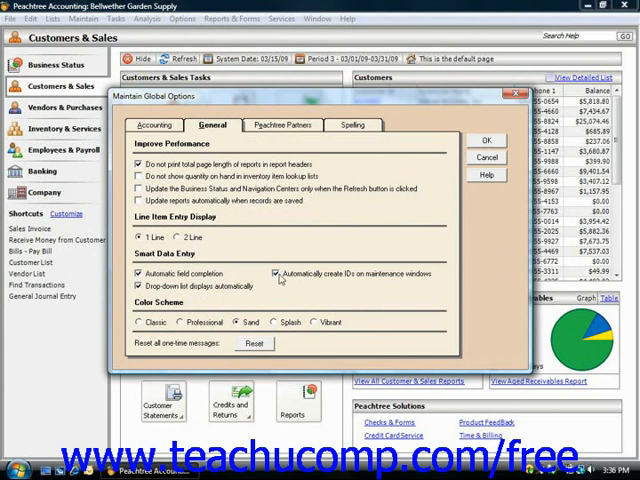
{"action": "left_click", "coordinate": [276, 272]}
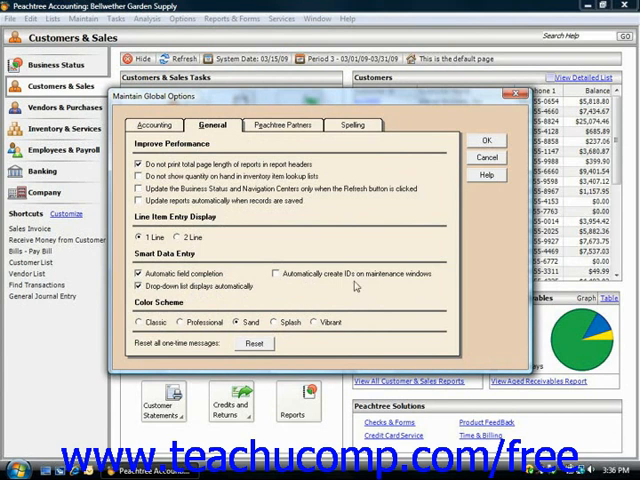
{"action": "mouse_move", "coordinate": [210, 316]}
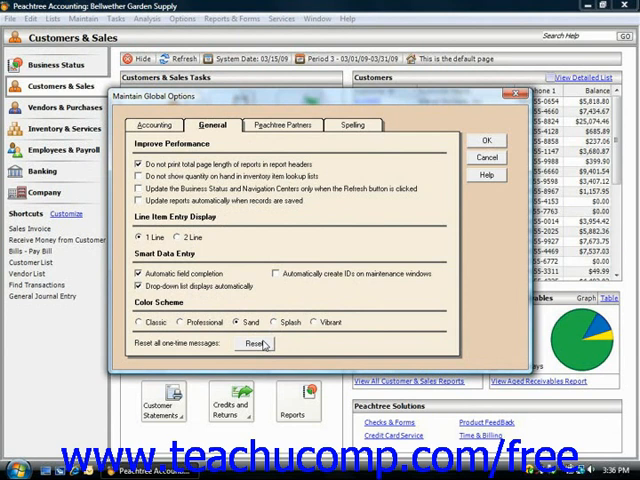
{"action": "mouse_move", "coordinate": [280, 132]}
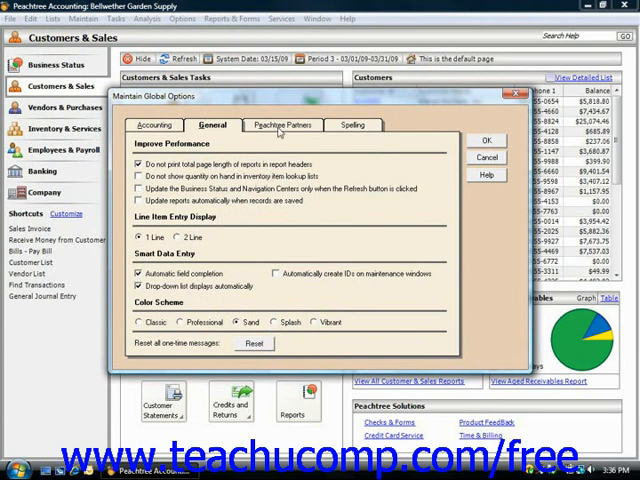
{"action": "left_click", "coordinate": [284, 124]}
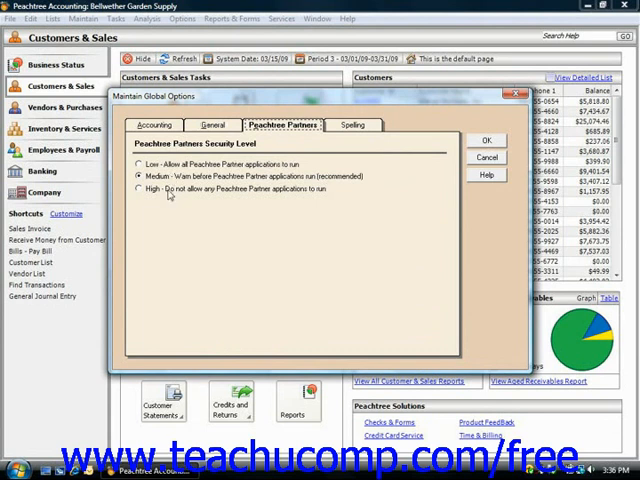
Step: Show the spell check settings with their suggestion and running options
{"action": "left_click", "coordinate": [352, 124]}
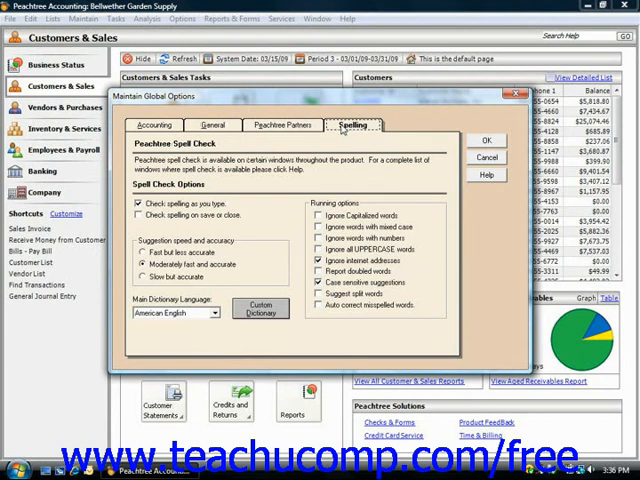
{"action": "mouse_move", "coordinate": [216, 228]}
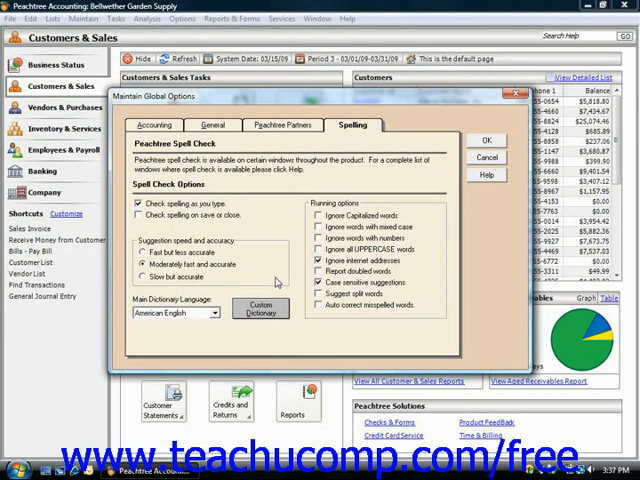
{"action": "mouse_move", "coordinate": [408, 240]}
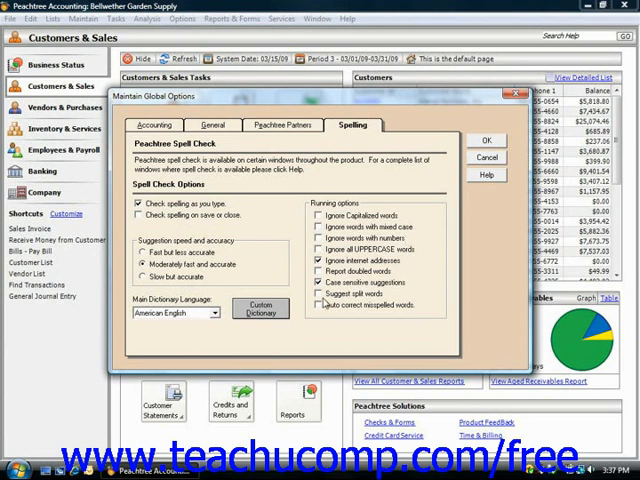
{"action": "mouse_move", "coordinate": [438, 204]}
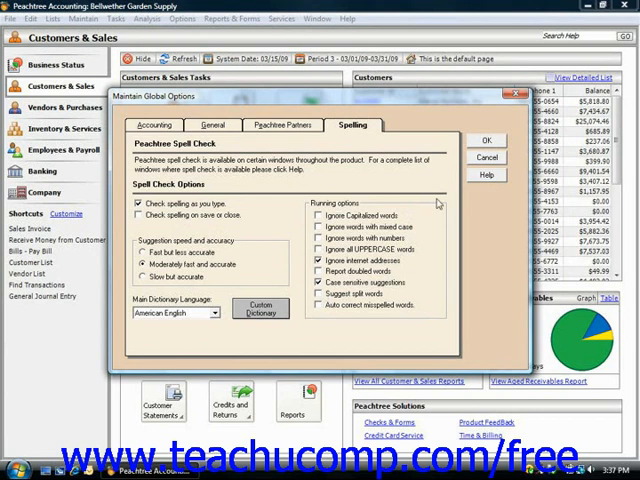